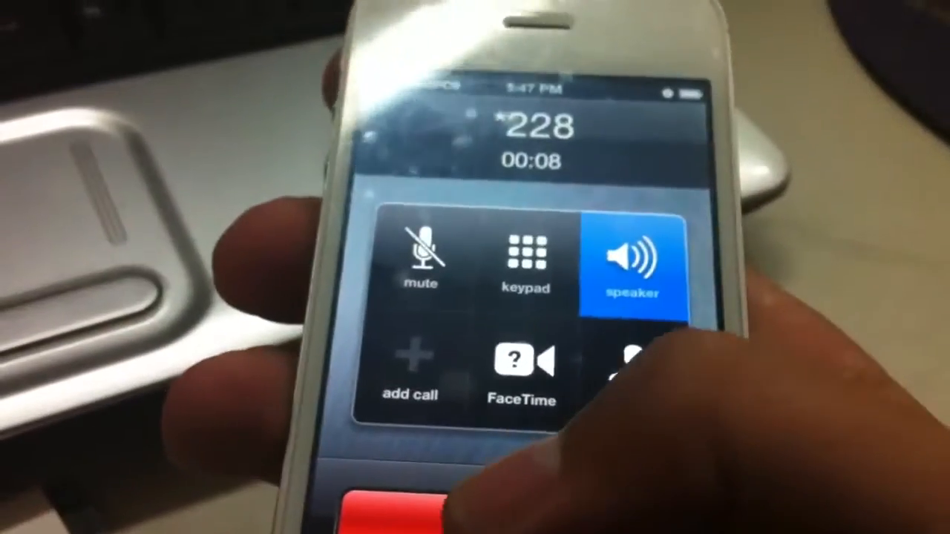
Call *228 from the Phone app with the speaker turned on.
click(523, 260)
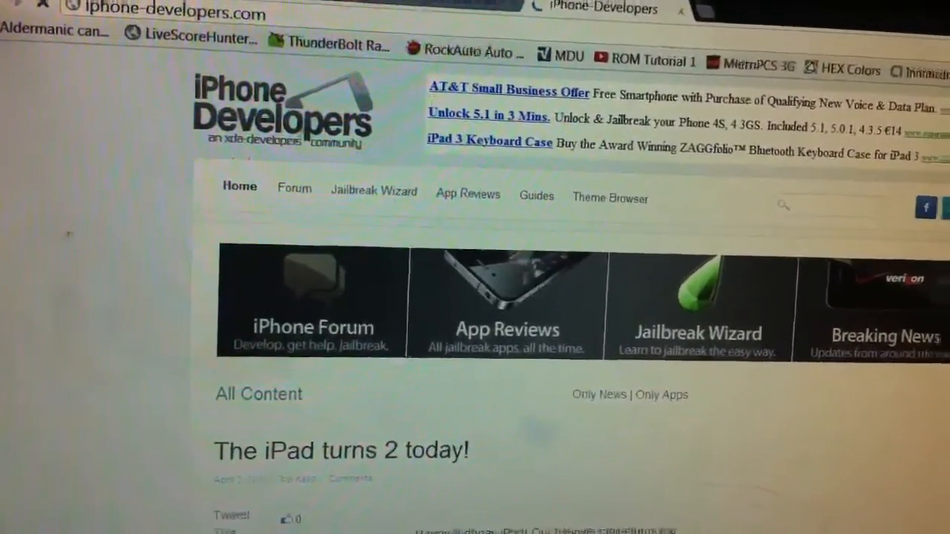
Go to the Forum section and browse the iPhone Hacking, Jailbreaking & Modding board's threads.
click(293, 190)
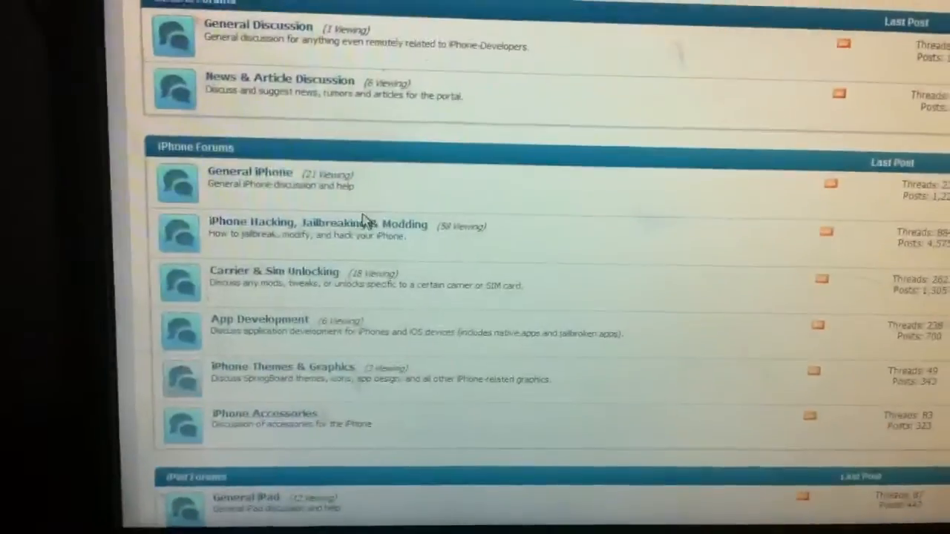
click(318, 223)
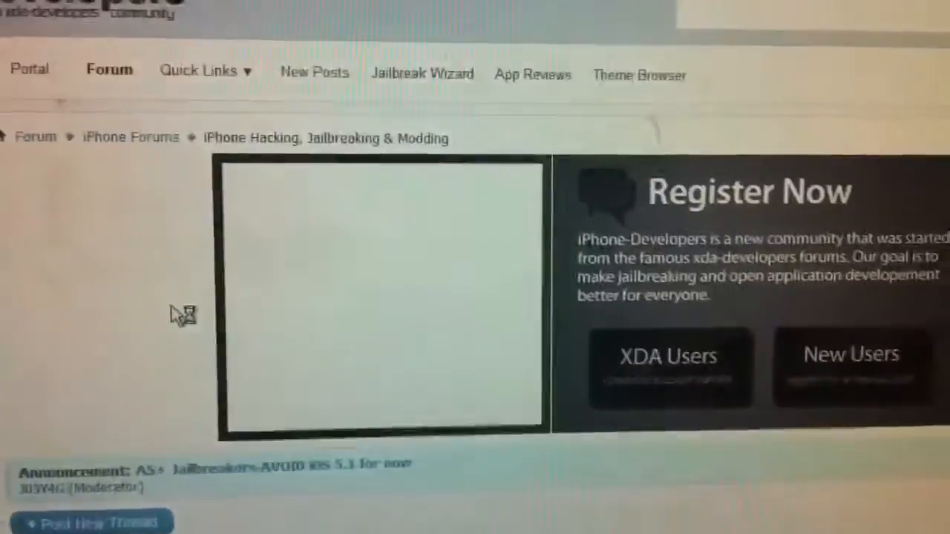
scroll(down, 3)
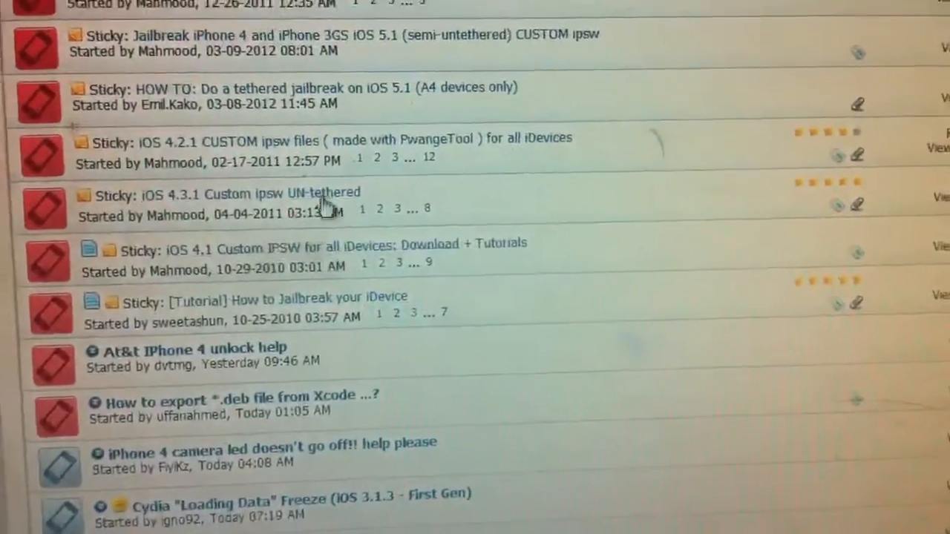
scroll(up, 3)
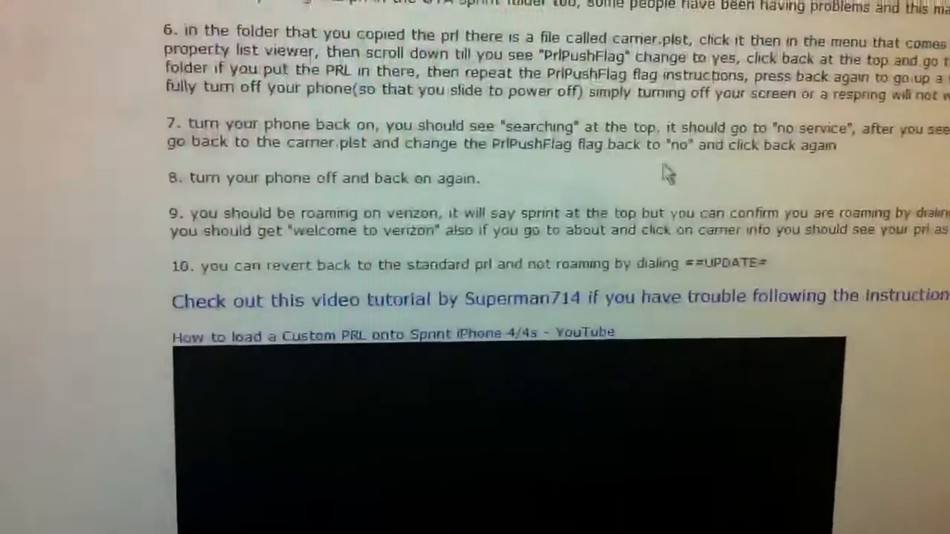
Open the 'Force Roam Sprint iPhone on Verizon' thread and read through its numbered steps.
scroll(up, 3)
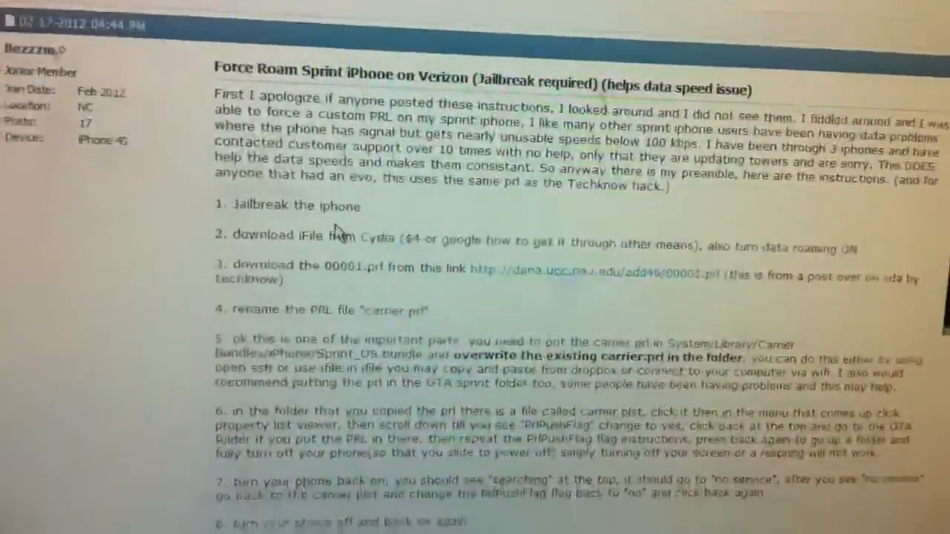
scroll(down, 3)
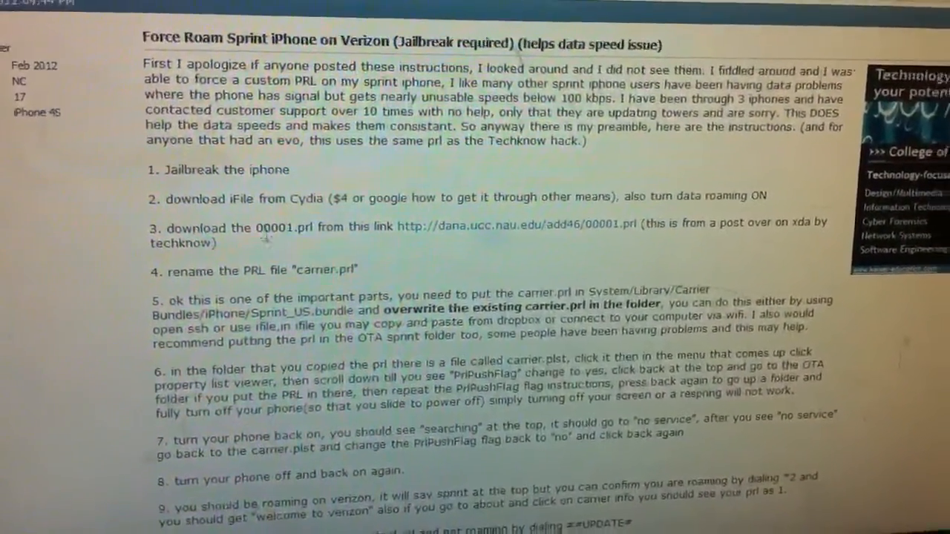
double_click(294, 240)
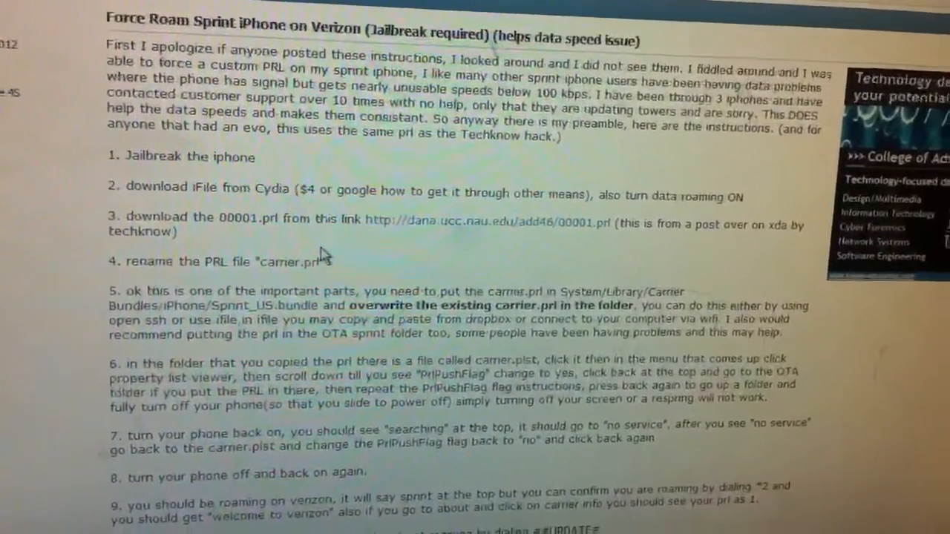
scroll(down, 3)
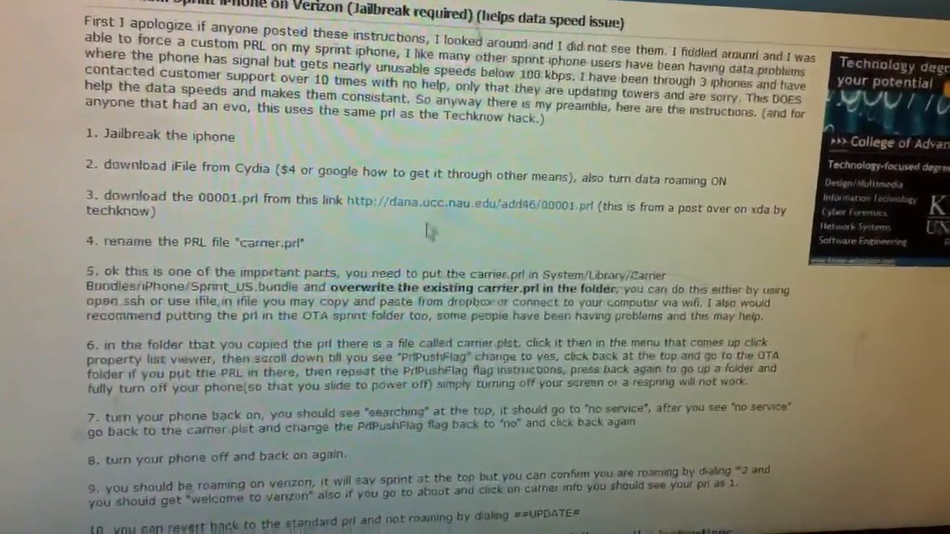
scroll(down, 3)
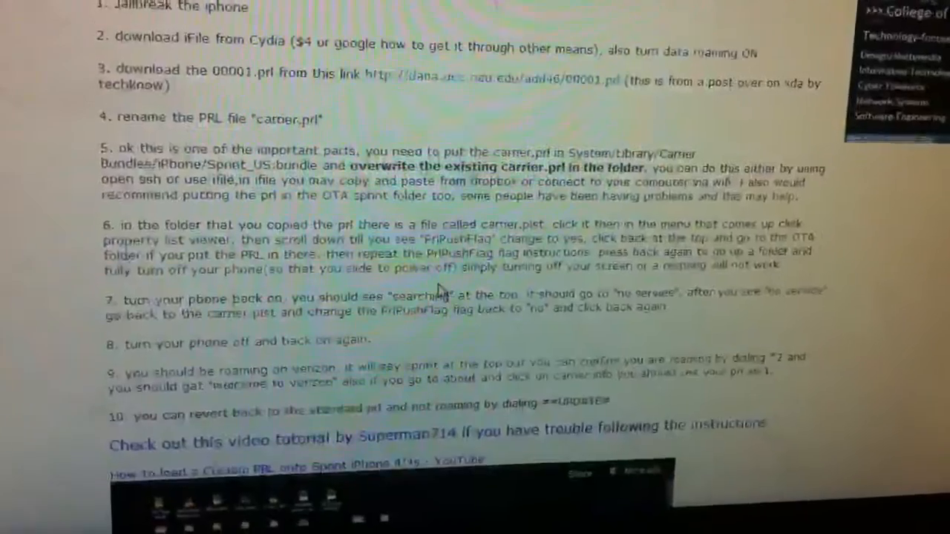
scroll(up, 3)
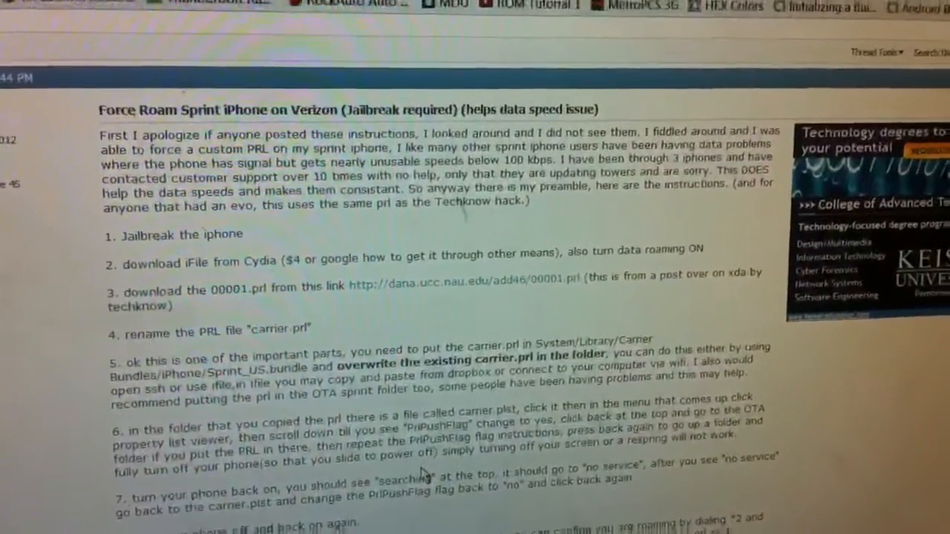
scroll(up, 3)
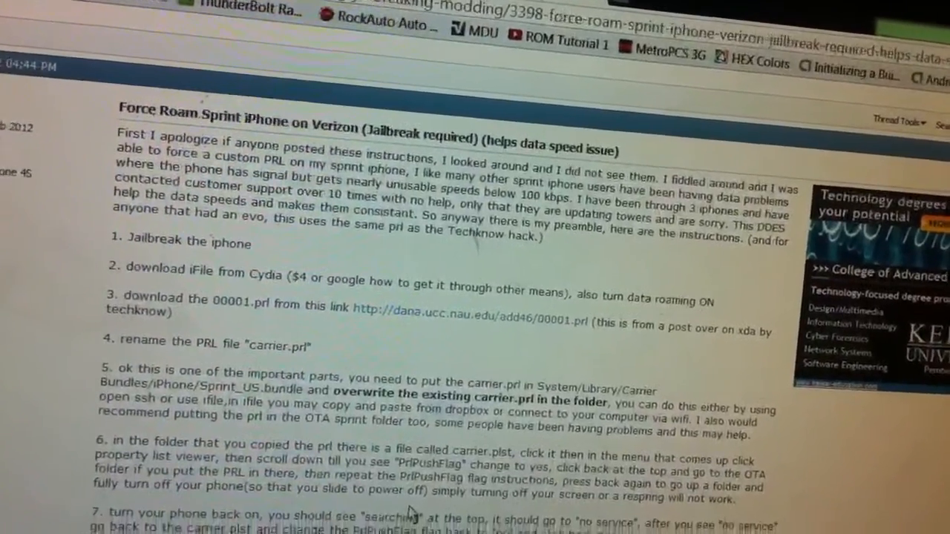
scroll(down, 3)
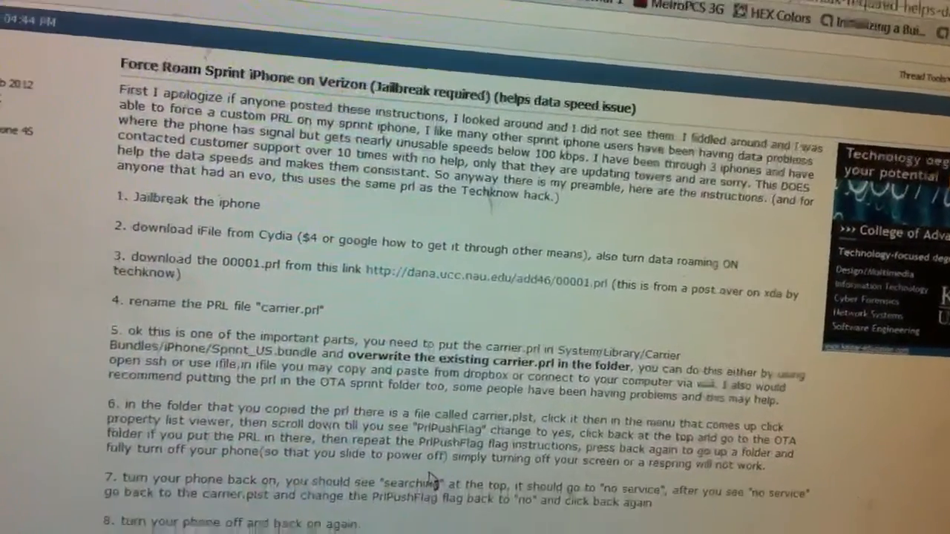
scroll(down, 3)
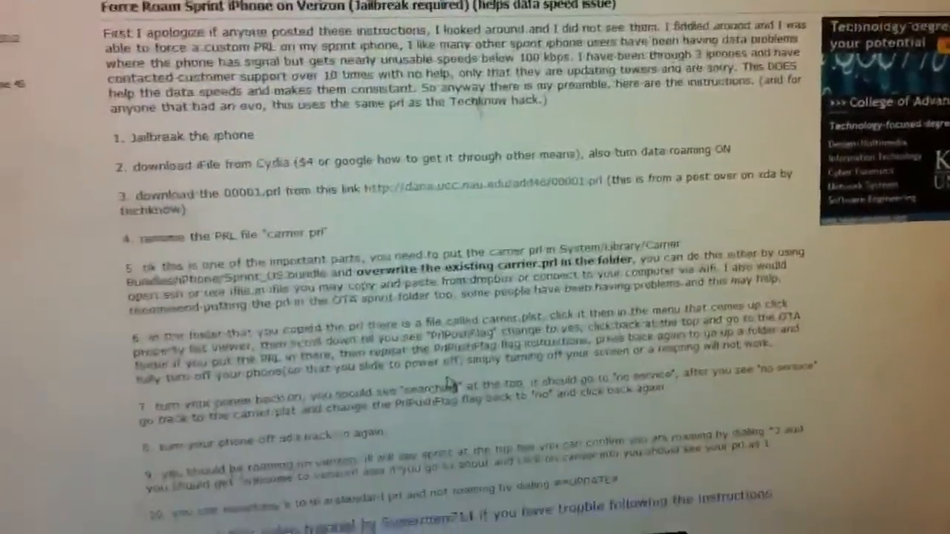
scroll(down, 3)
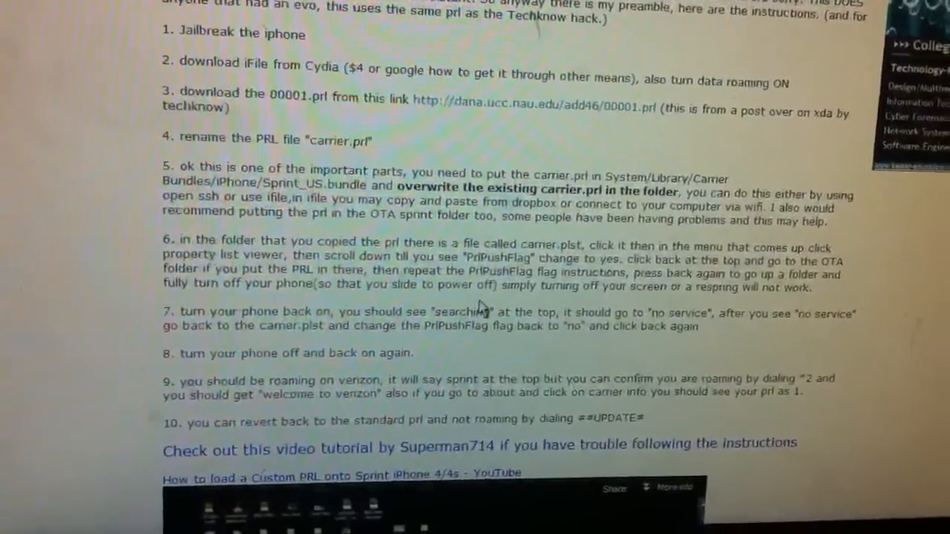
scroll(up, 3)
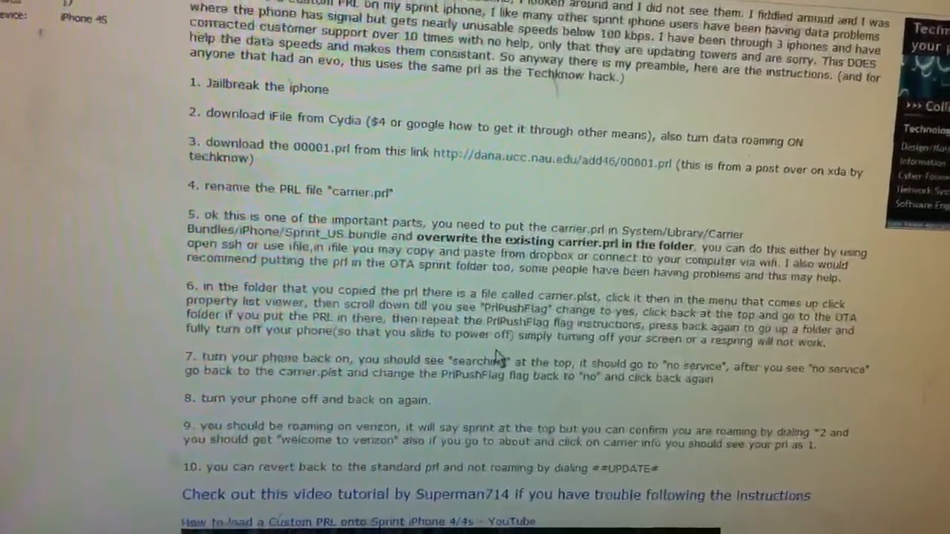
scroll(down, 3)
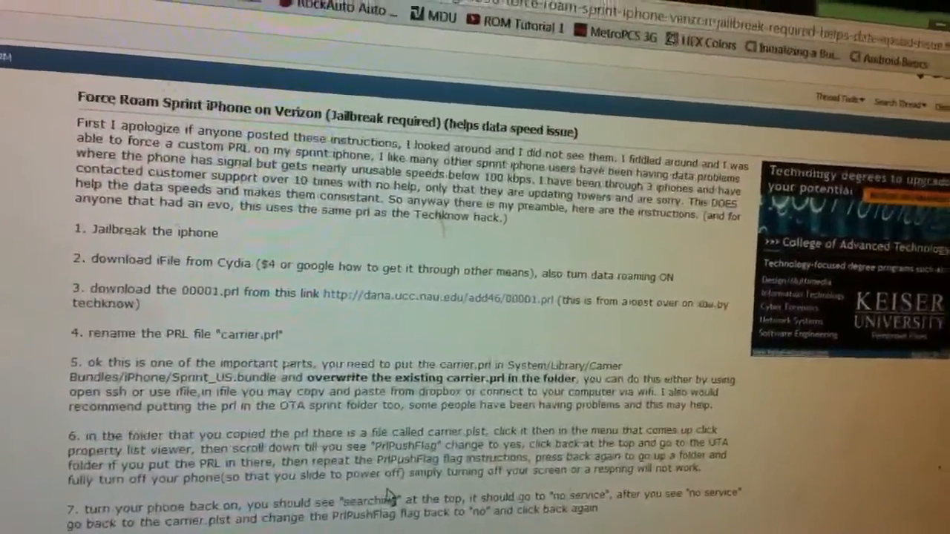
scroll(down, 3)
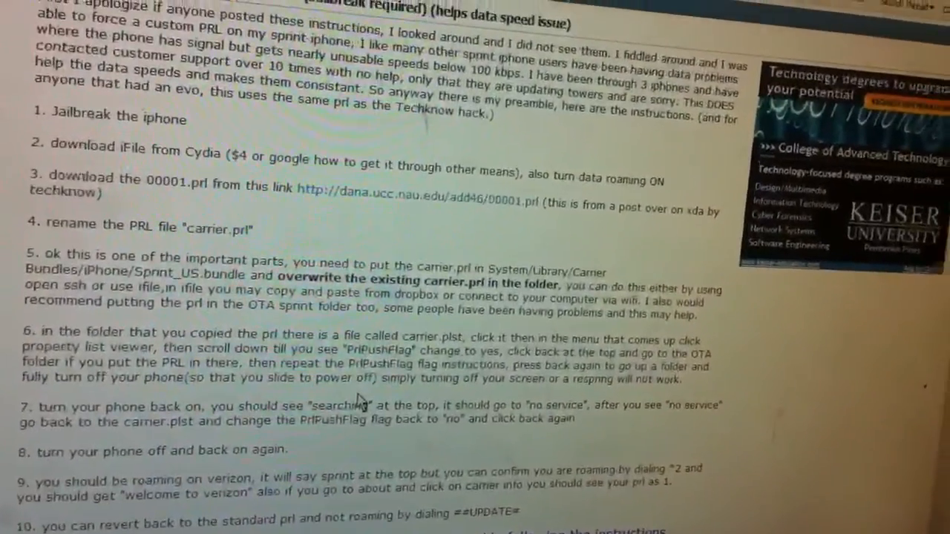
scroll(down, 3)
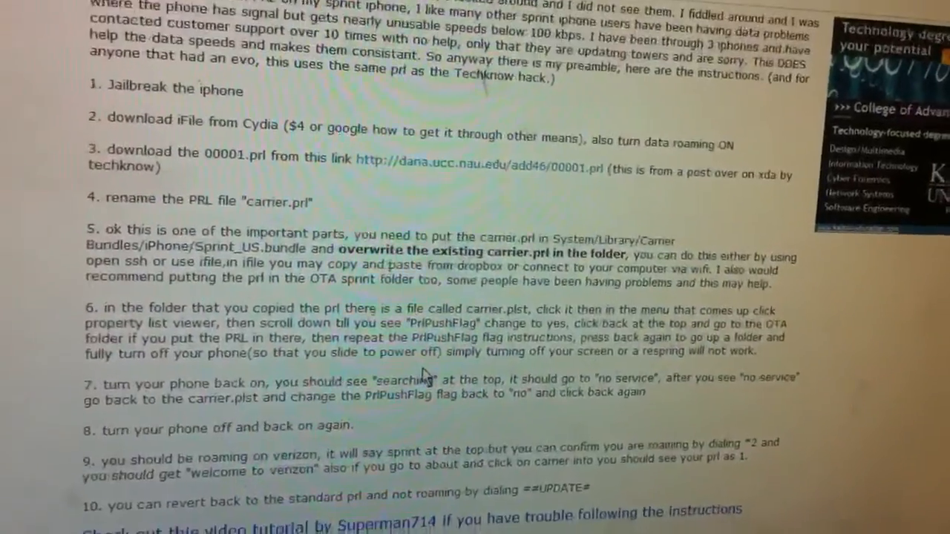
scroll(up, 3)
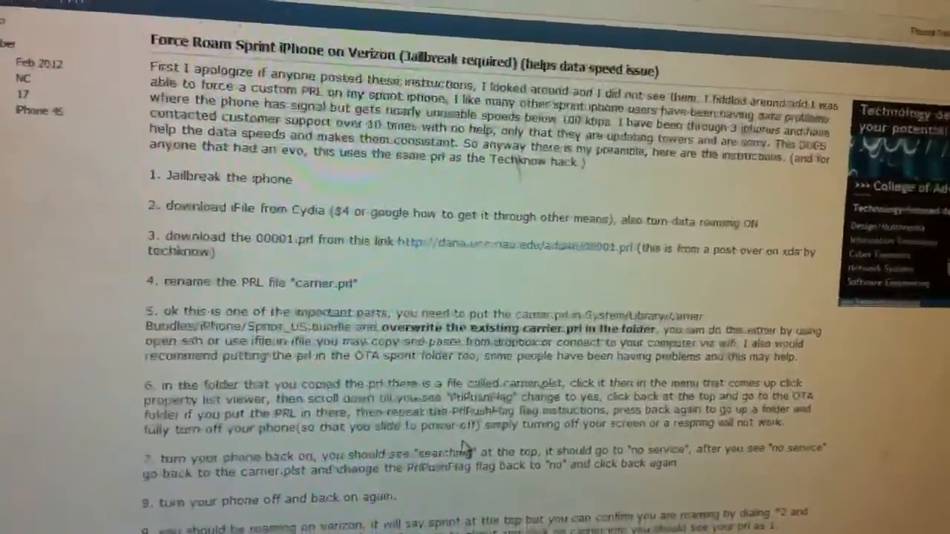
scroll(down, 3)
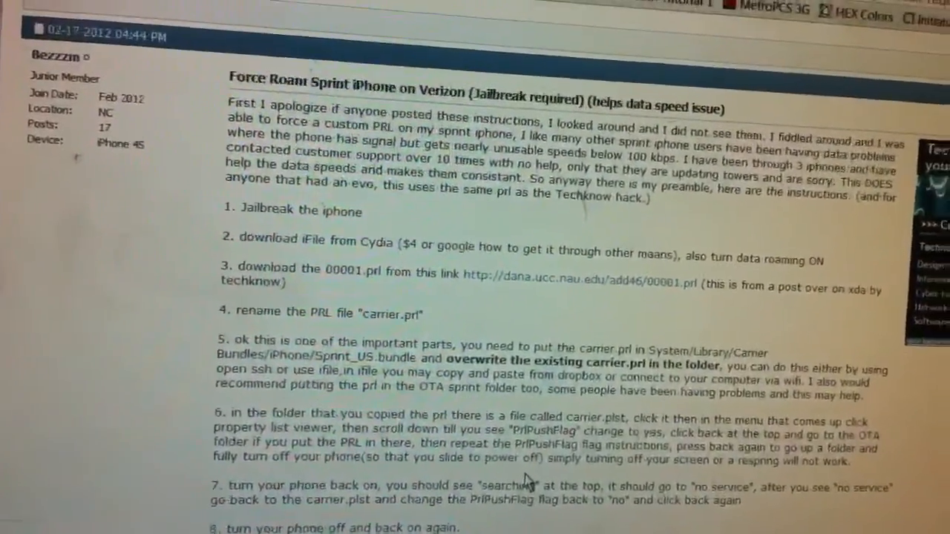
scroll(down, 3)
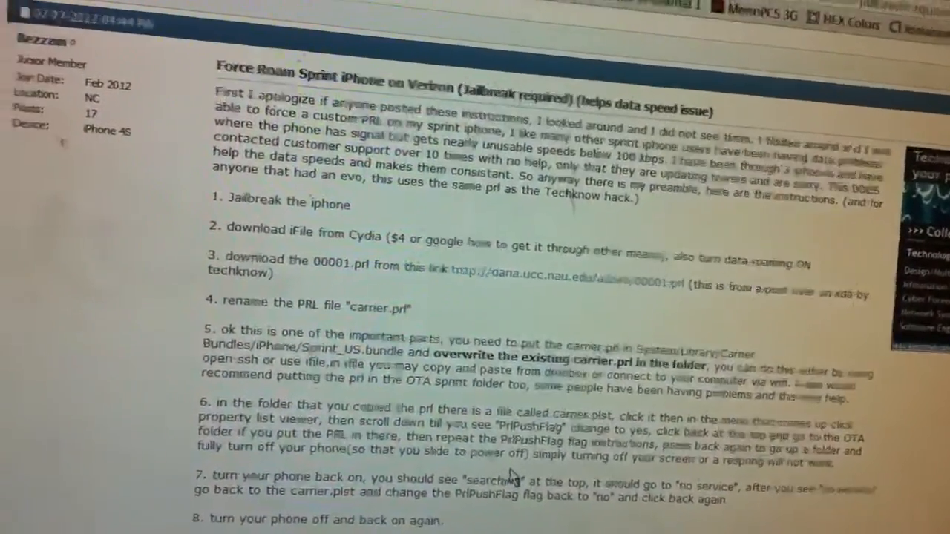
scroll(down, 3)
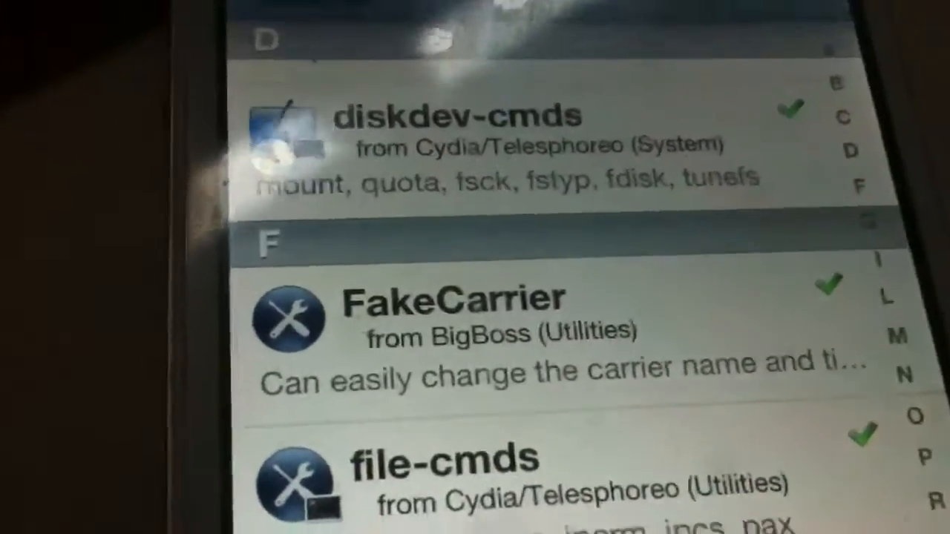
scroll(down, 3)
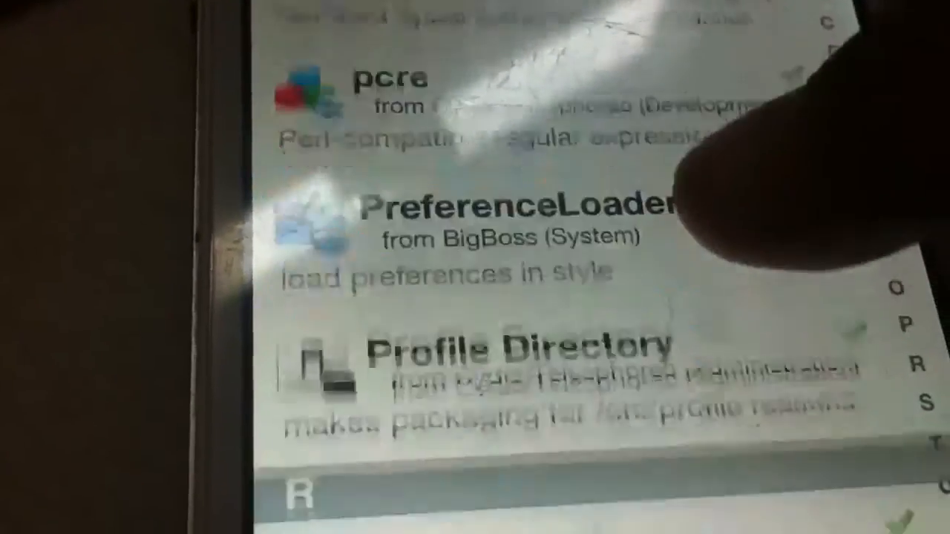
scroll(down, 3)
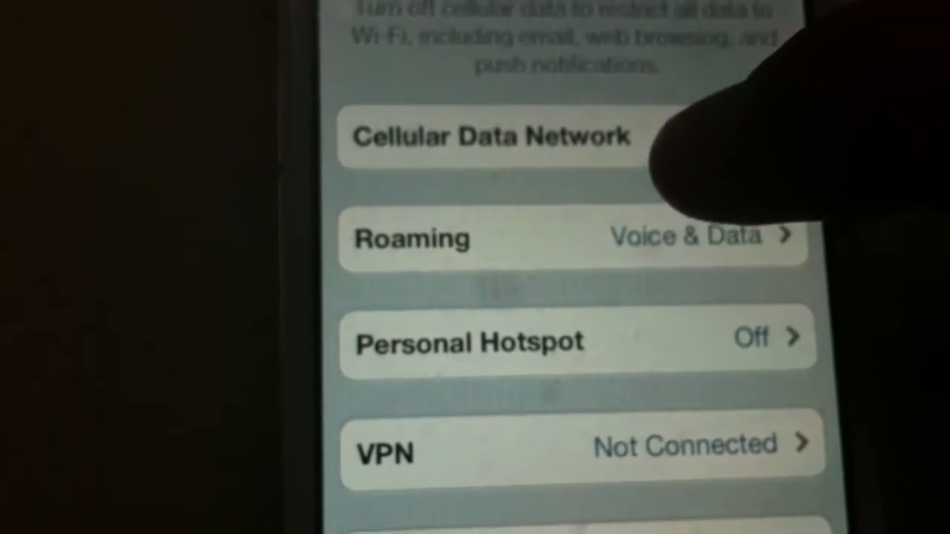
View the Cellular Data Network page showing metropcs in the cellular and MMS APN fields.
click(487, 136)
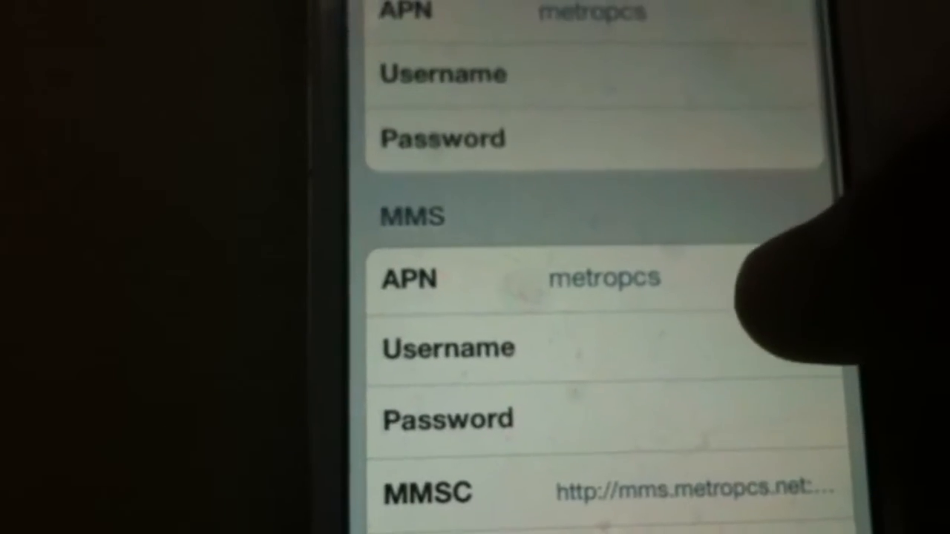
scroll(down, 3)
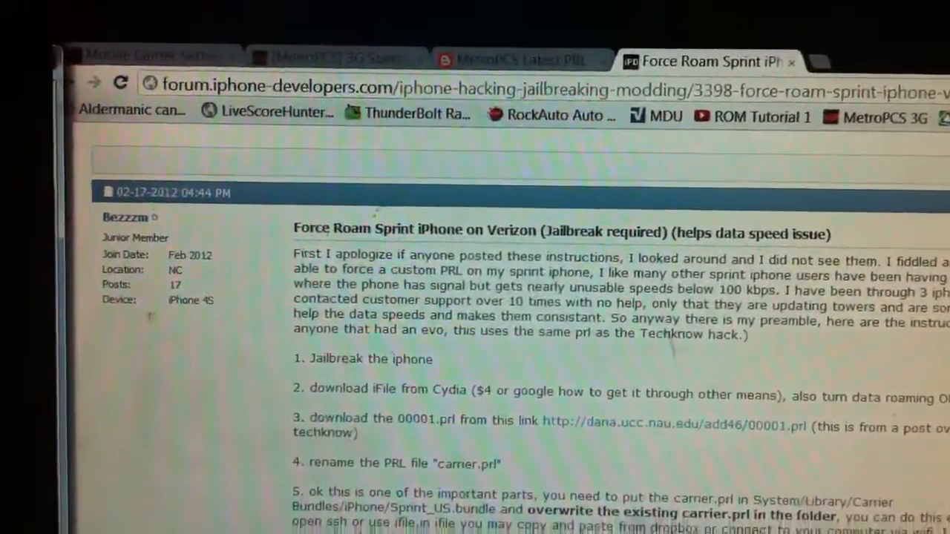
Scan the PRL Downloads list, then open the MetroPCS 3G Coverage Map post.
scroll(down, 3)
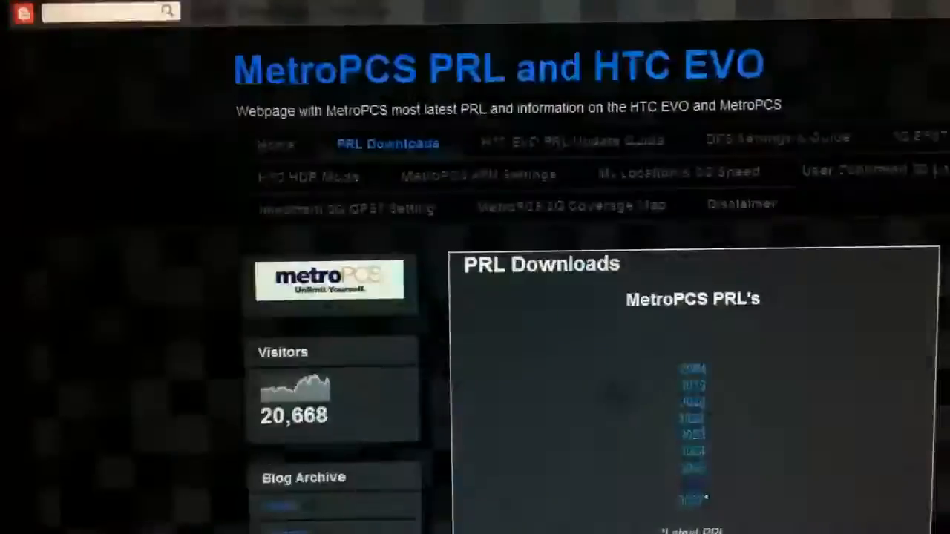
scroll(down, 3)
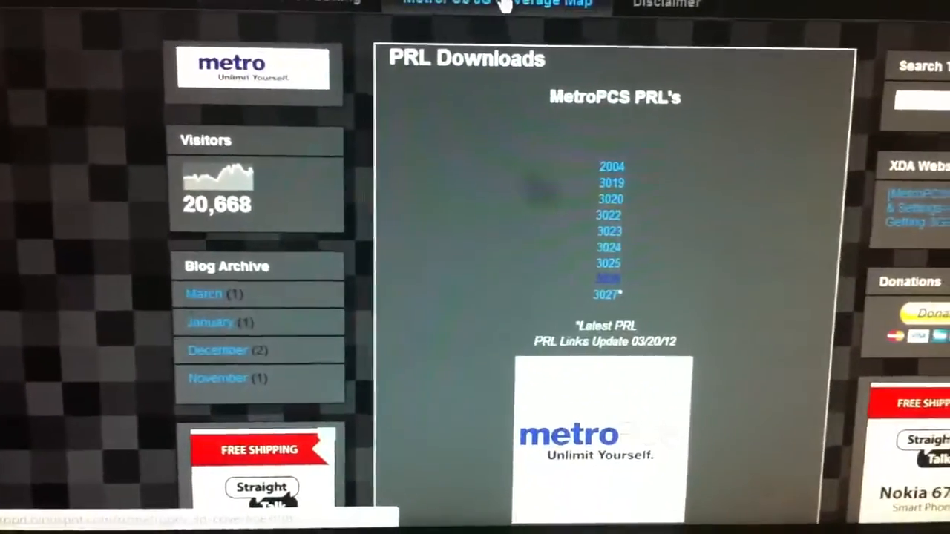
click(502, 2)
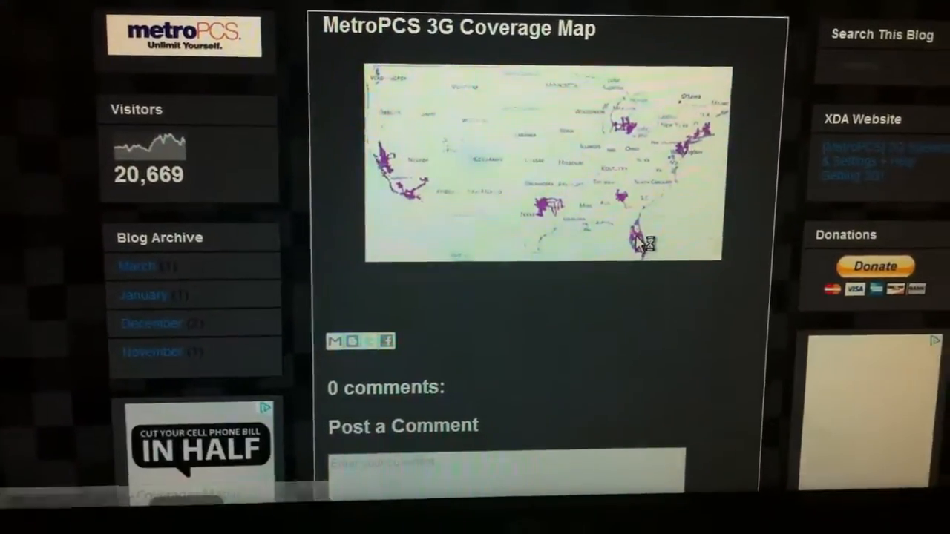